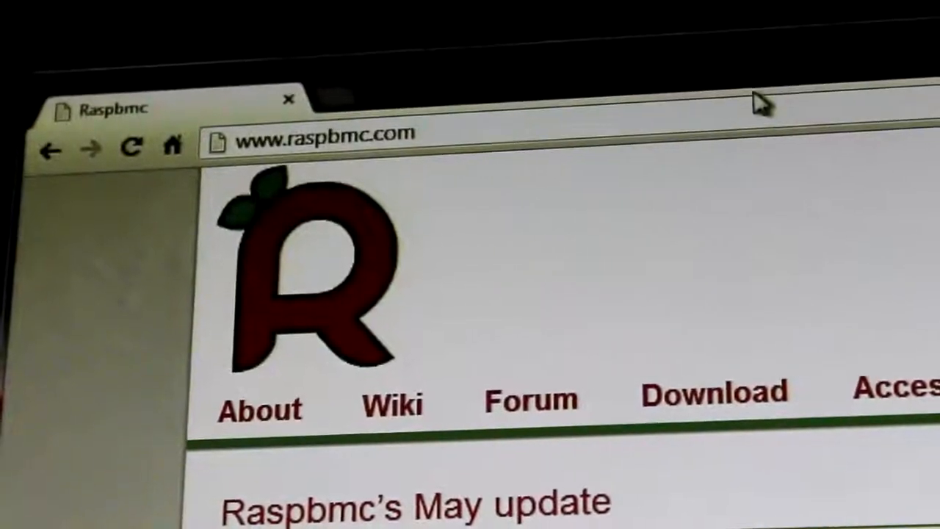
# - Download the Raspbmc Windows installer zip via the 'here' link on raspbmc.com's Download page
pyautogui.click(711, 389)
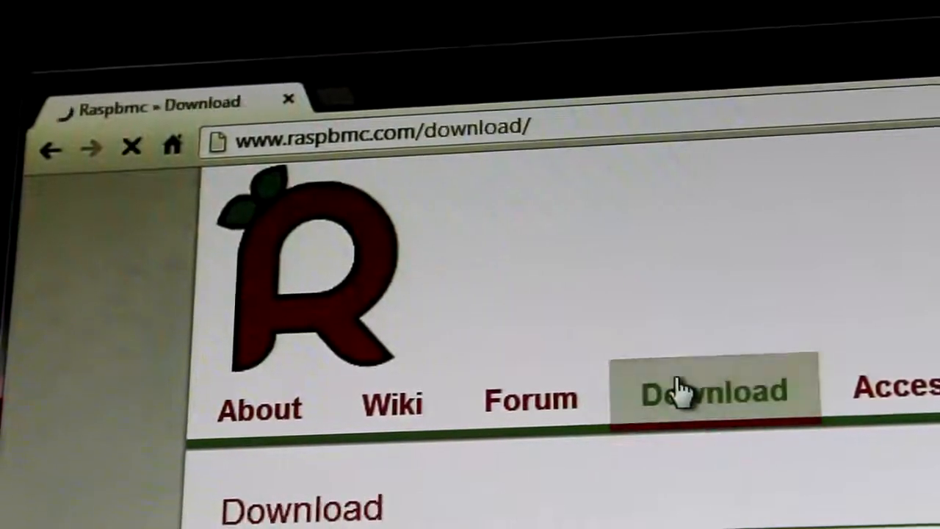
pyautogui.scroll(-3)
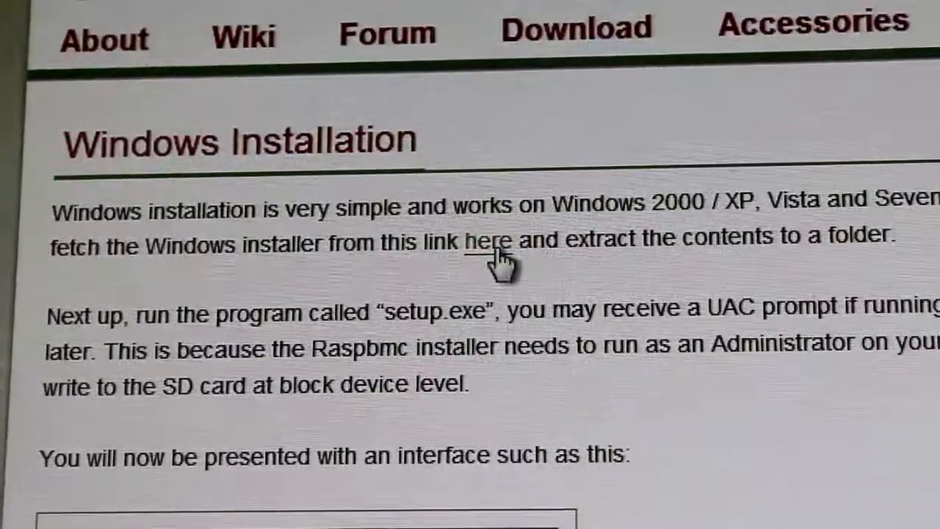
pyautogui.click(484, 243)
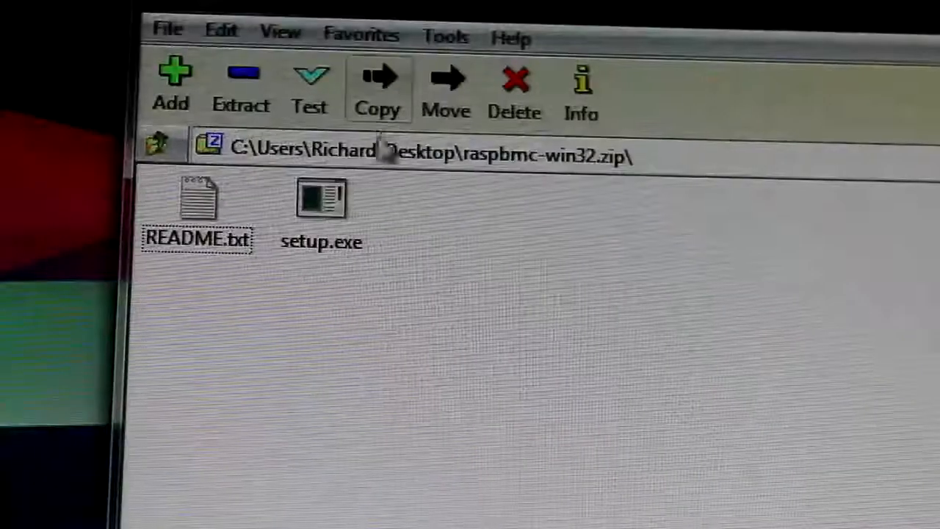
# - Run setup.exe from the opened raspbmc-win32.zip archive
pyautogui.click(321, 209)
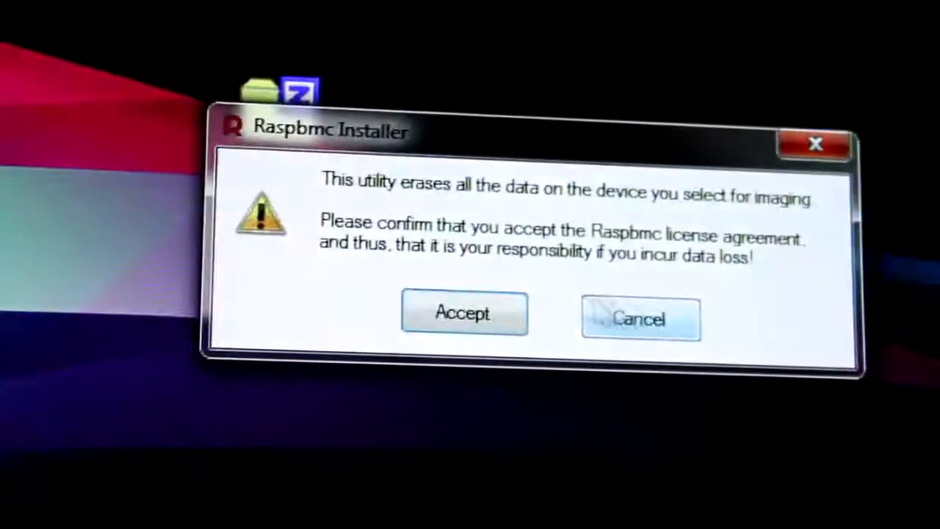
# - Accept the warning, install Raspbmc to the SD Card device with the license agreed, and close the Congratulations dialog
pyautogui.click(463, 311)
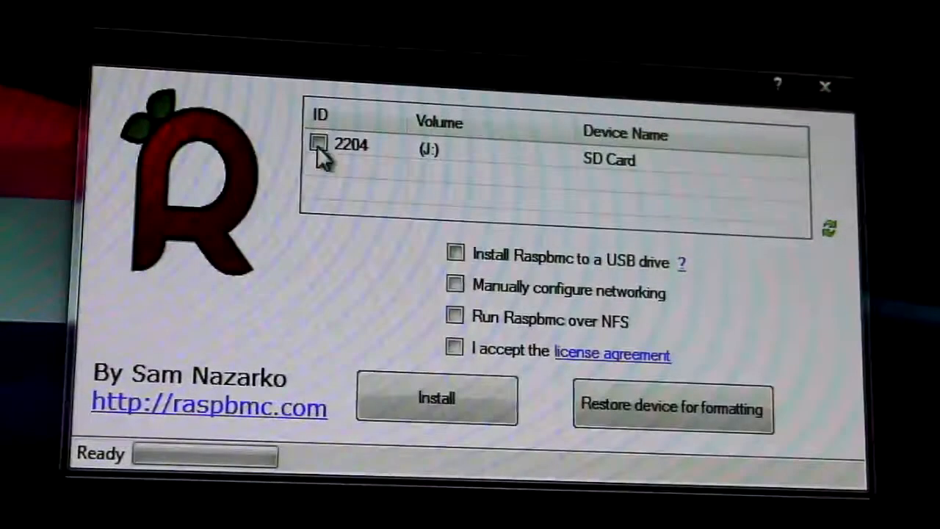
pyautogui.click(319, 143)
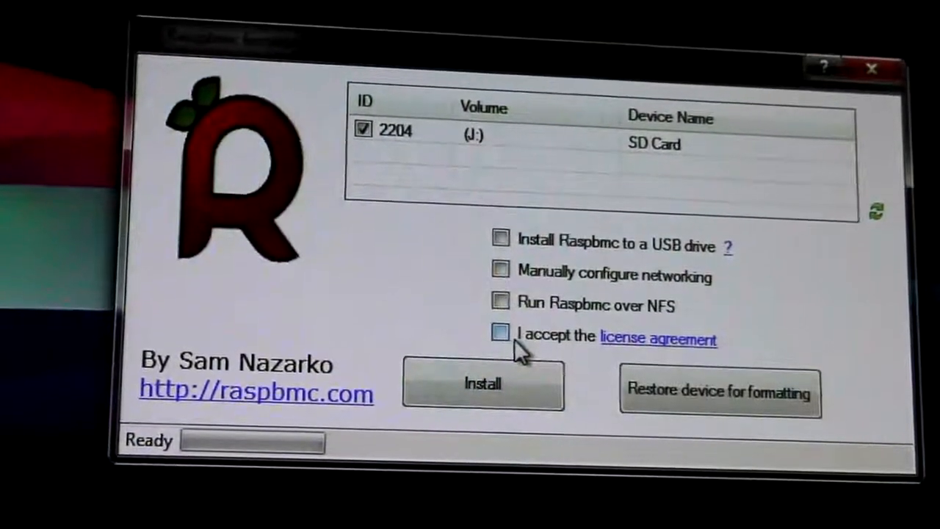
pyautogui.click(501, 333)
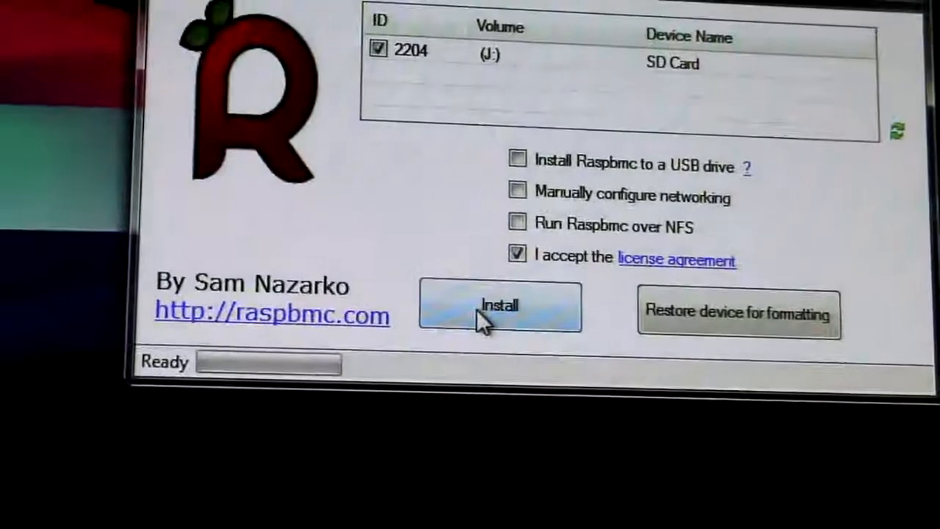
pyautogui.click(499, 307)
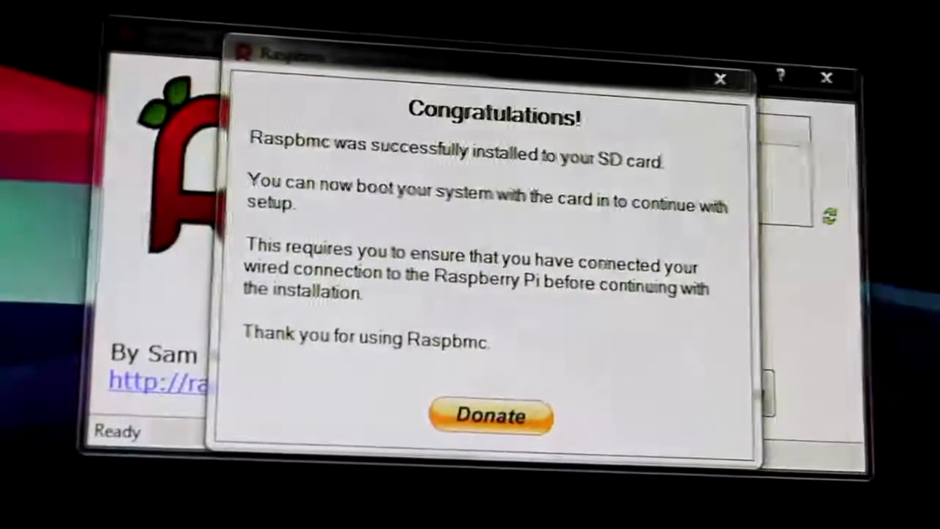
pyautogui.moveTo(718, 79)
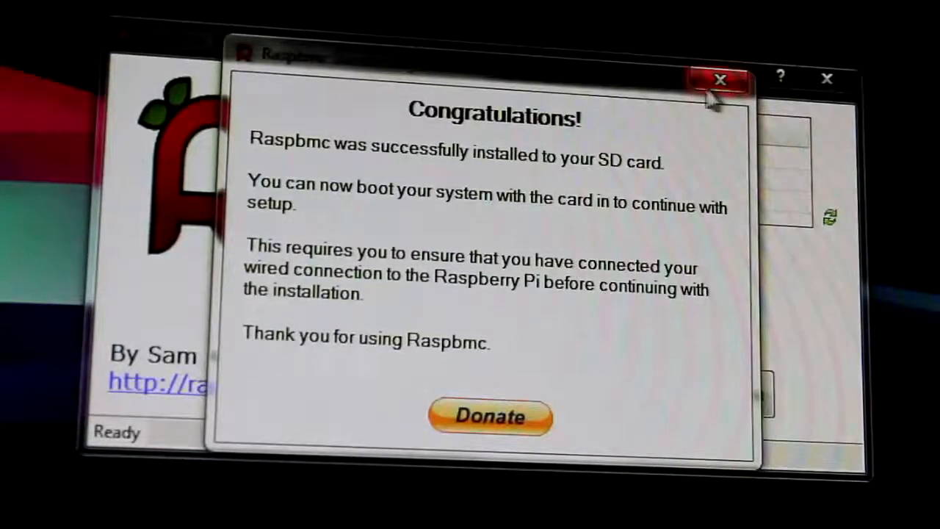
pyautogui.click(720, 79)
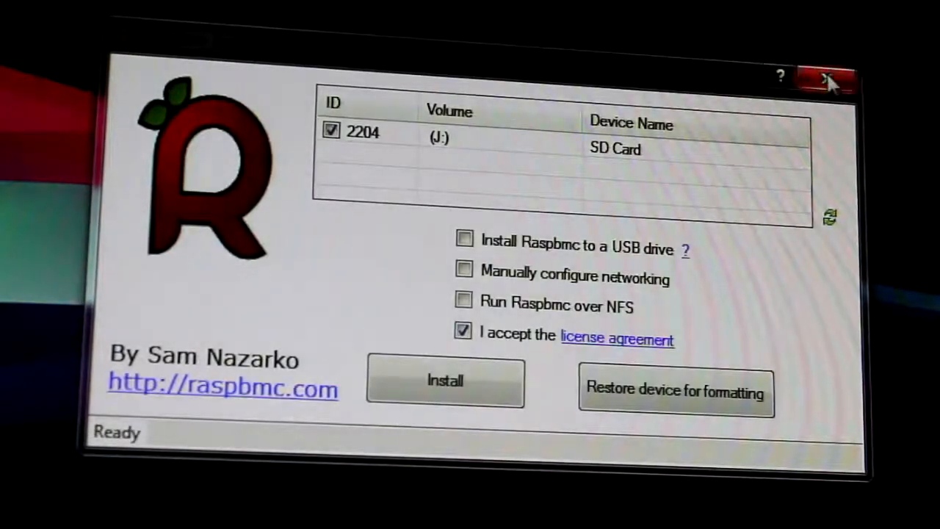
pyautogui.click(444, 381)
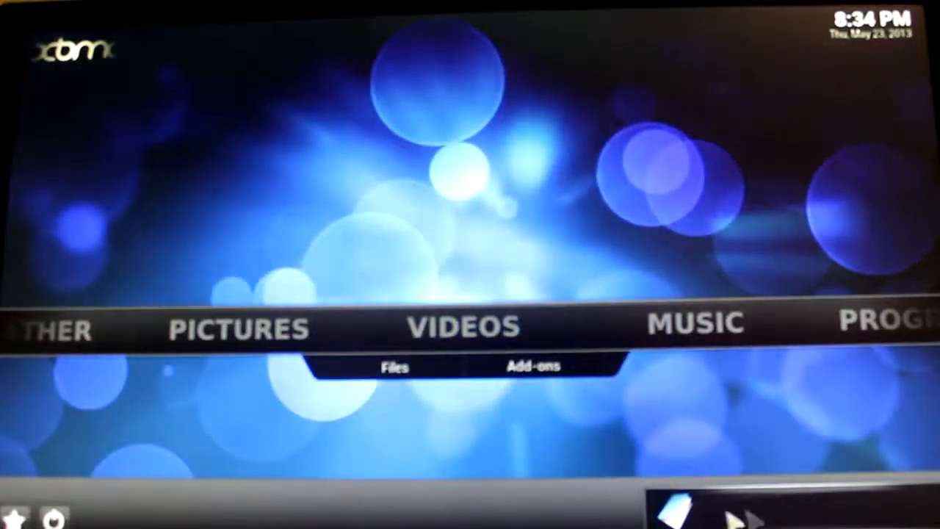
pyautogui.moveTo(239, 327)
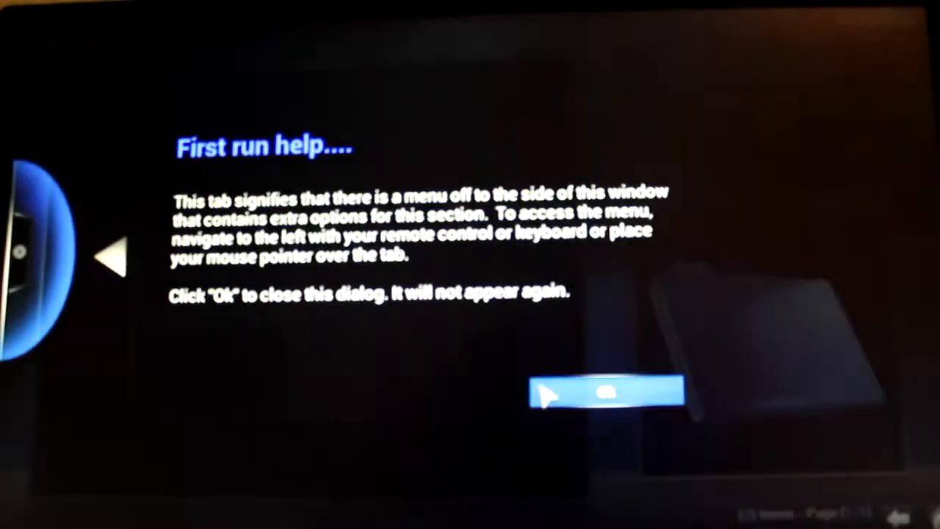
# - Confirm OK on XBMC's 'First run help' dialog
pyautogui.click(603, 393)
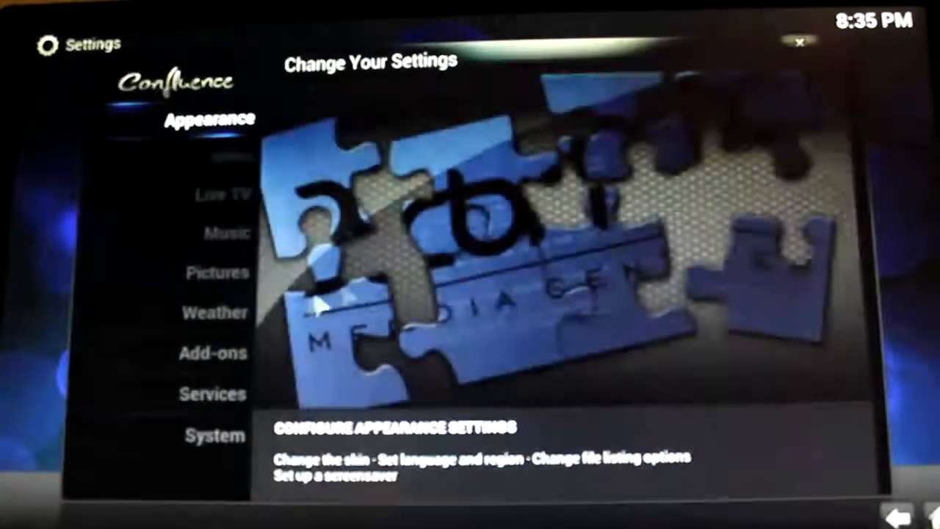
# - Enter the Services settings and select AirPlay in the left-hand list
pyautogui.click(214, 394)
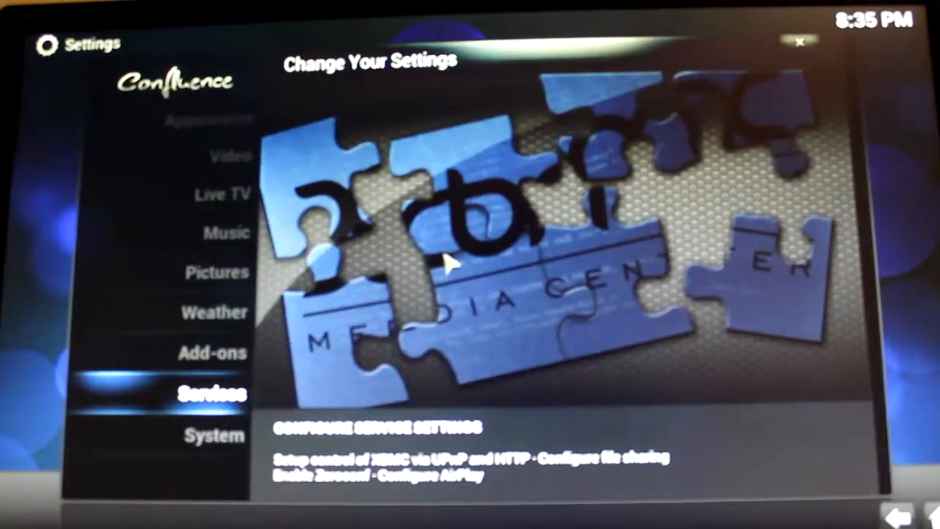
pyautogui.moveTo(473, 312)
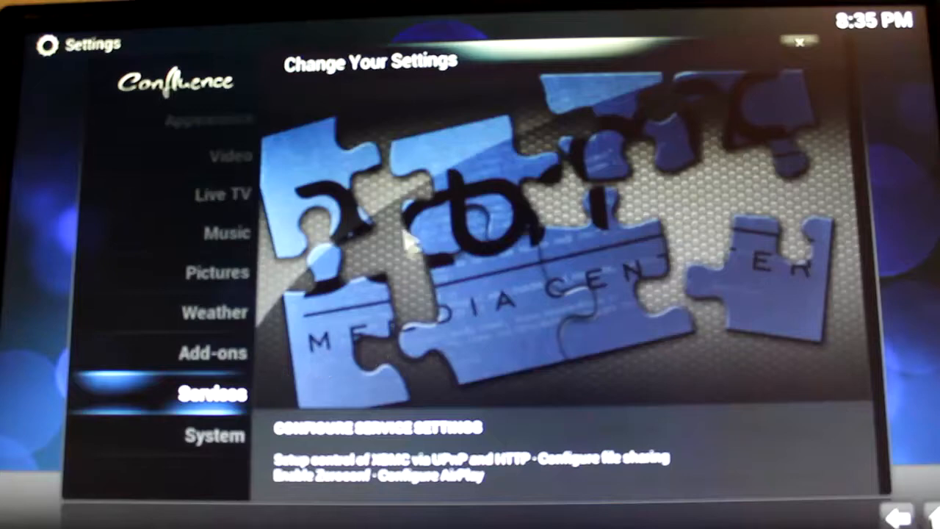
pyautogui.moveTo(859, 510)
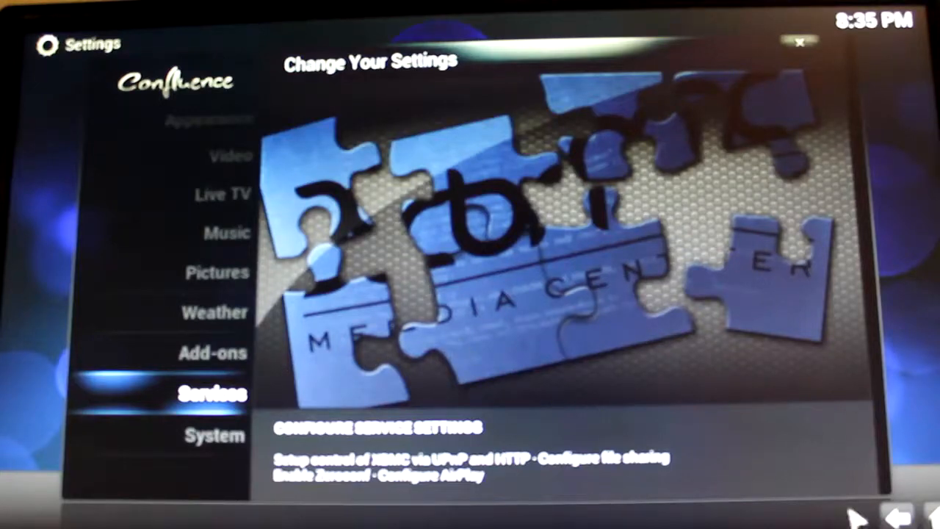
pyautogui.click(198, 393)
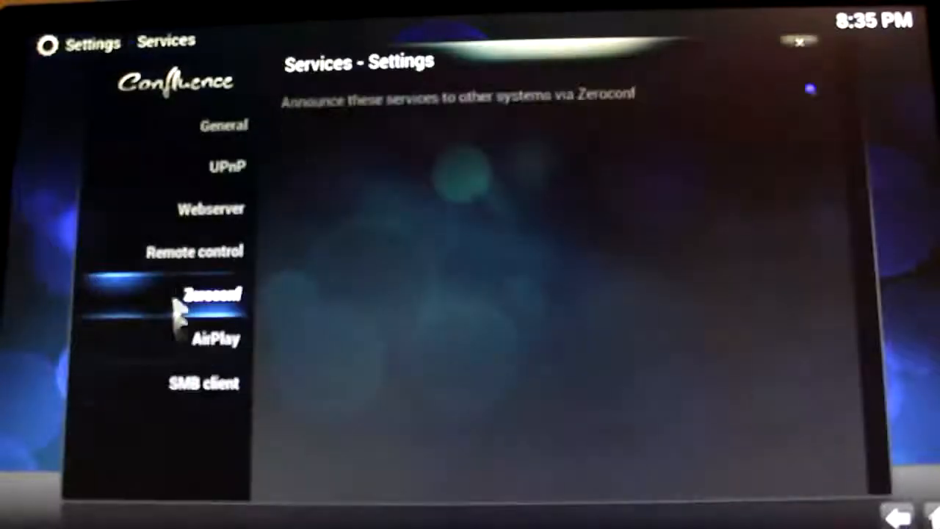
pyautogui.click(215, 338)
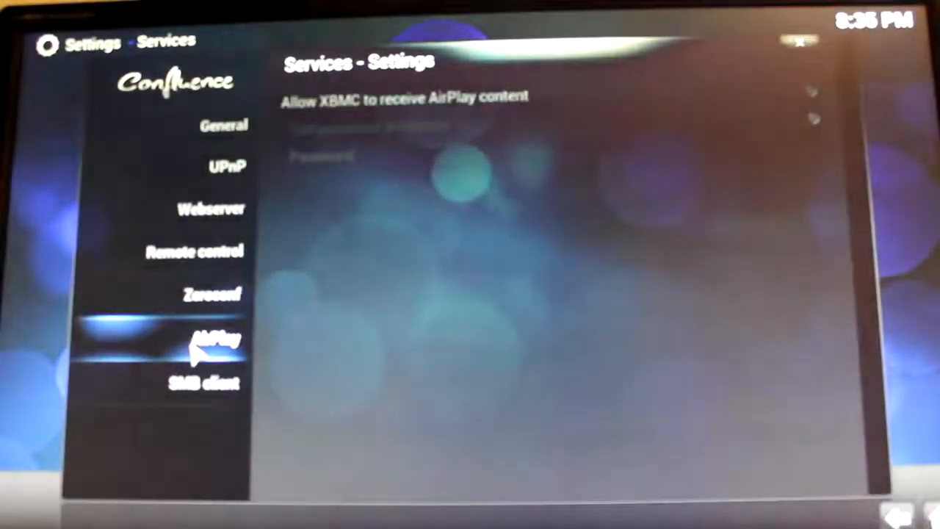